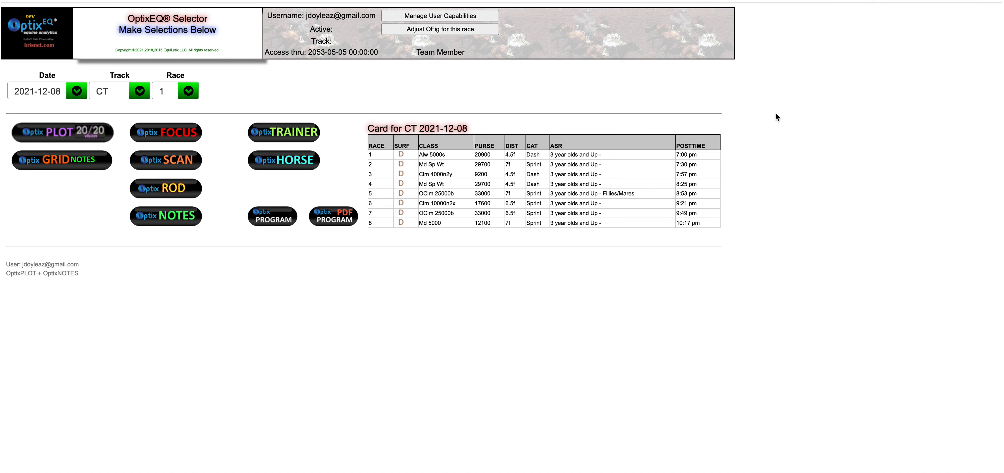
{"action": "mouse_move", "coordinate": [256, 71]}
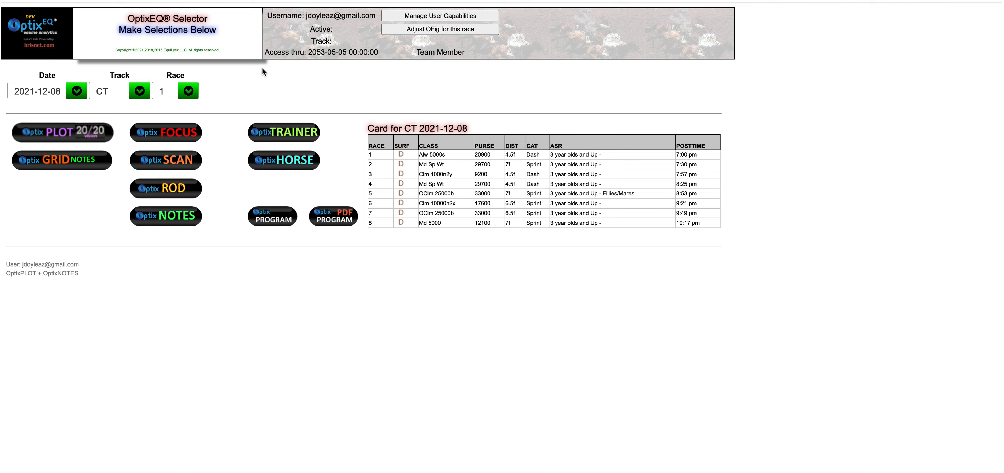
{"action": "mouse_move", "coordinate": [265, 74]}
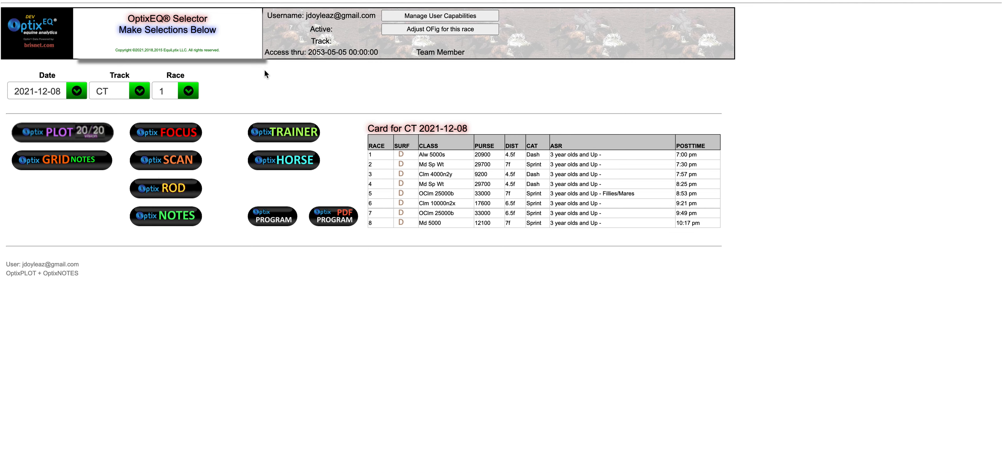
{"action": "mouse_move", "coordinate": [233, 171]}
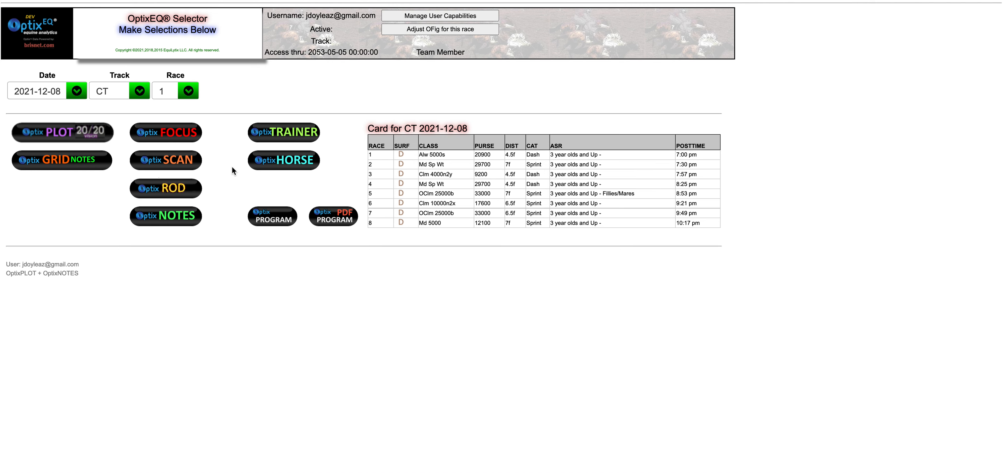
{"action": "mouse_move", "coordinate": [165, 189]}
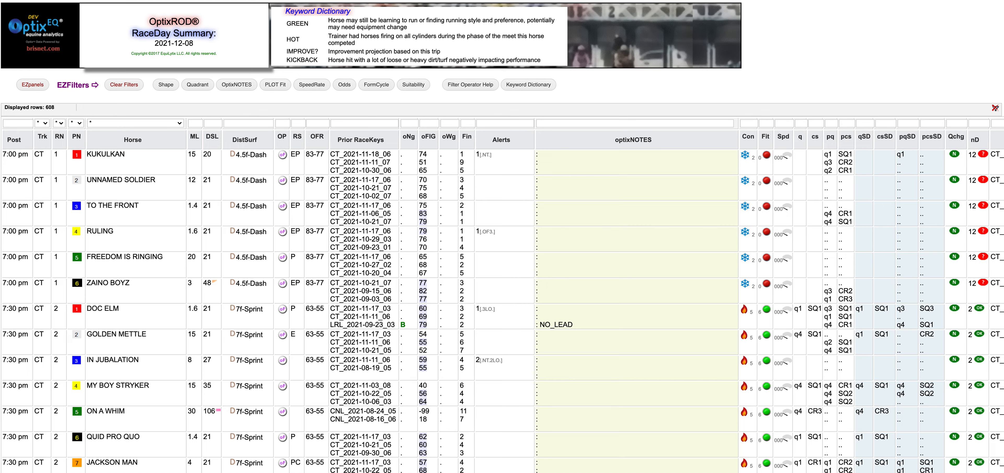
{"action": "mouse_move", "coordinate": [606, 115]}
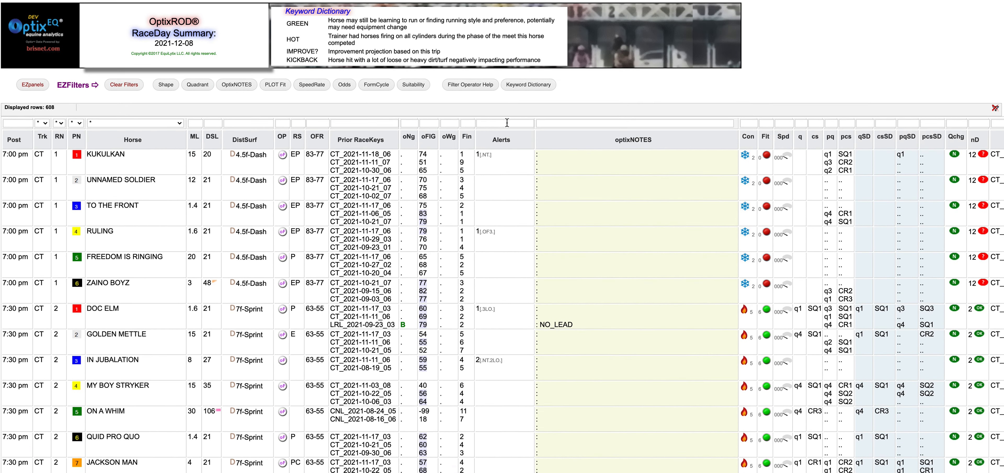
Filter the optixNOTES column on the keyword KICKBAC, leaving five horses in the RaceDay Summary
{"action": "left_click", "coordinate": [633, 122]}
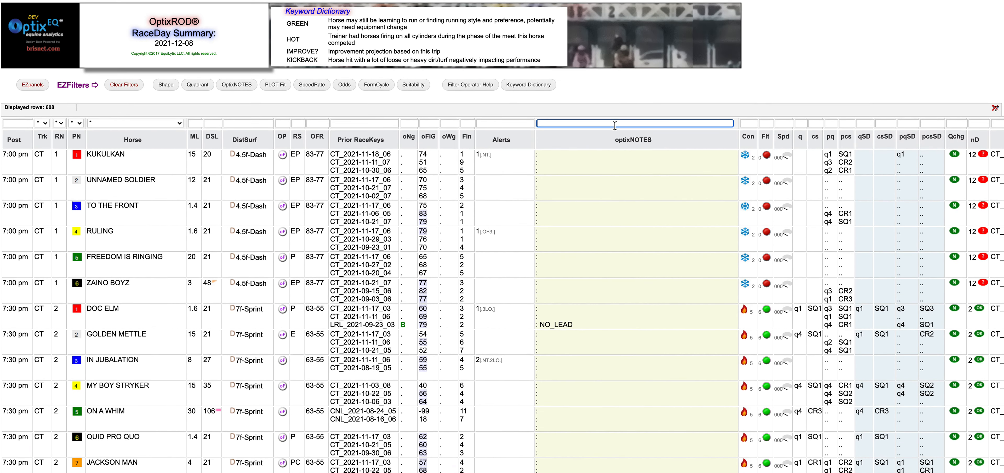
{"action": "type", "text": "K"}
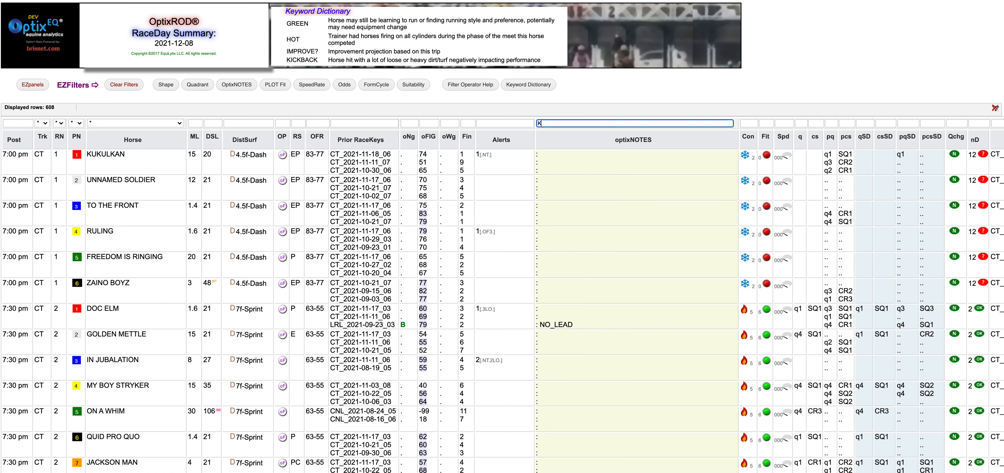
{"action": "type", "text": "IC"}
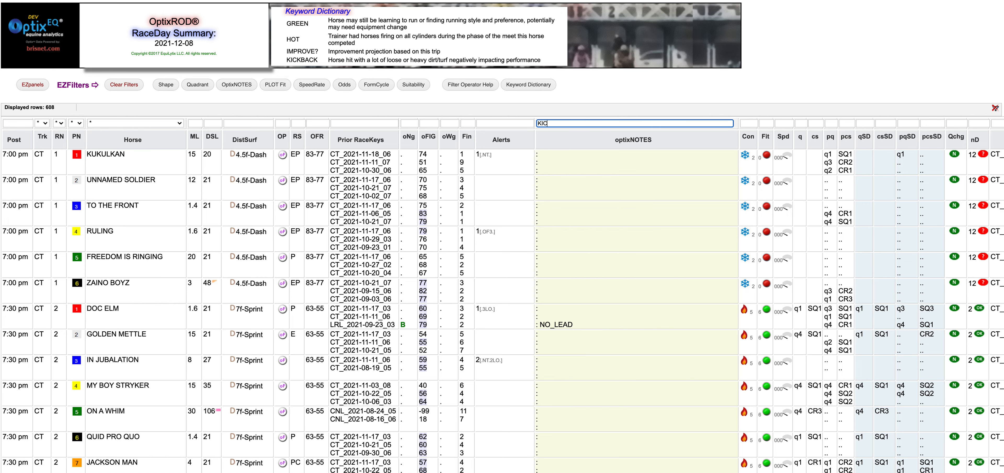
{"action": "type", "text": "KICKBAC"}
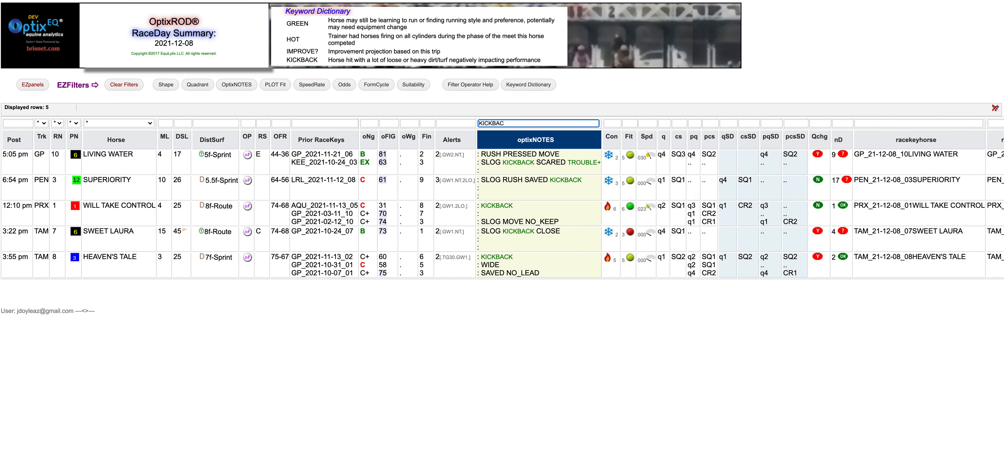
{"action": "mouse_move", "coordinate": [575, 331]}
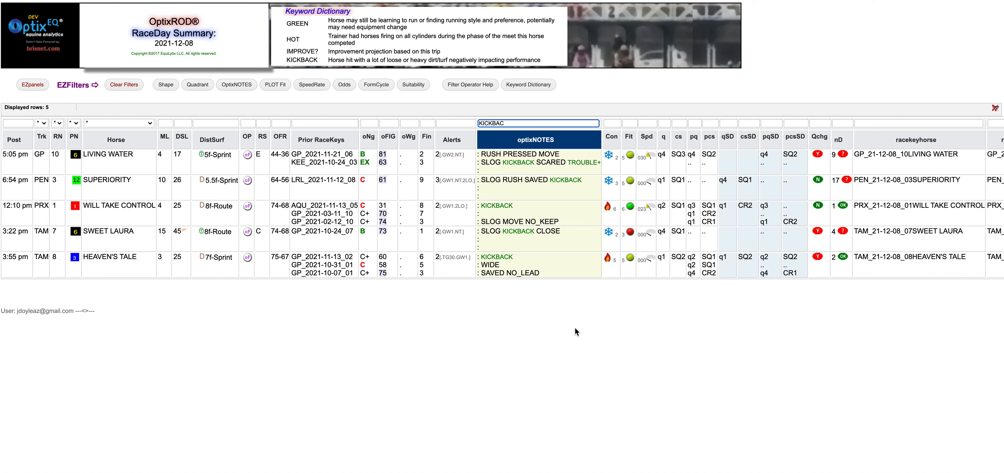
{"action": "mouse_move", "coordinate": [581, 272]}
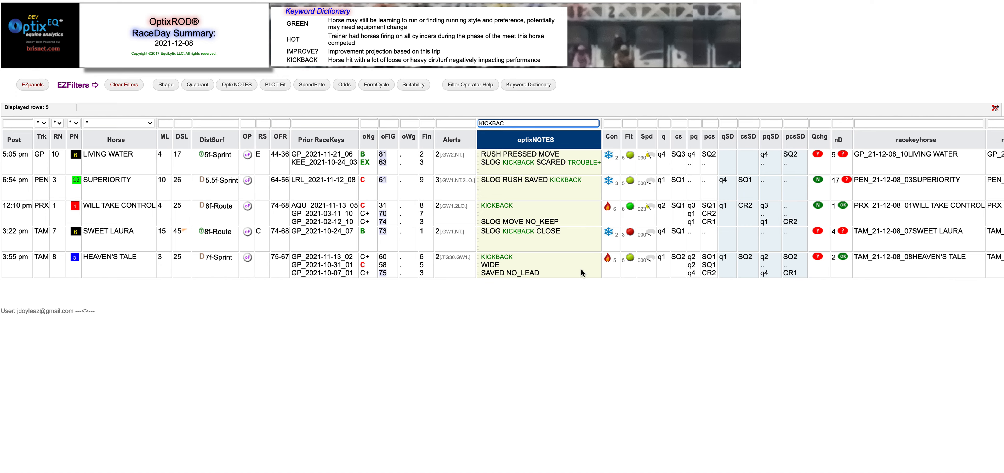
{"action": "mouse_move", "coordinate": [549, 274]}
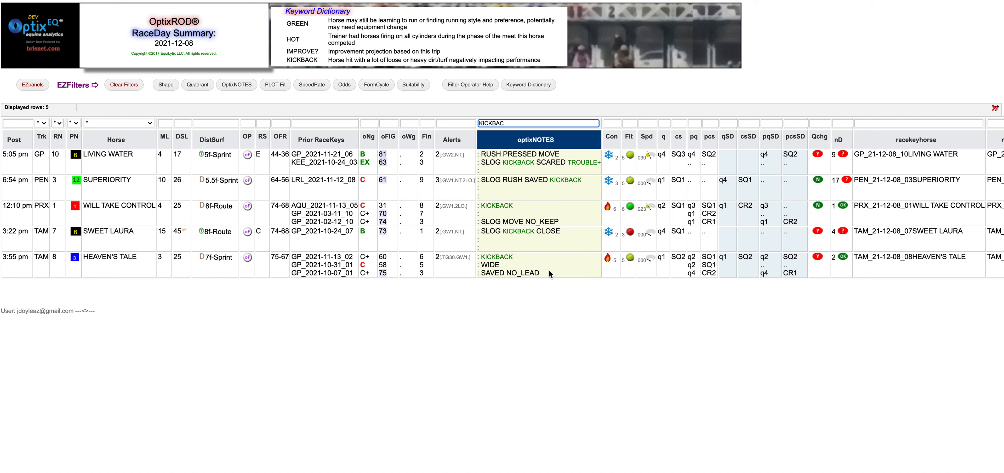
{"action": "mouse_move", "coordinate": [94, 162]}
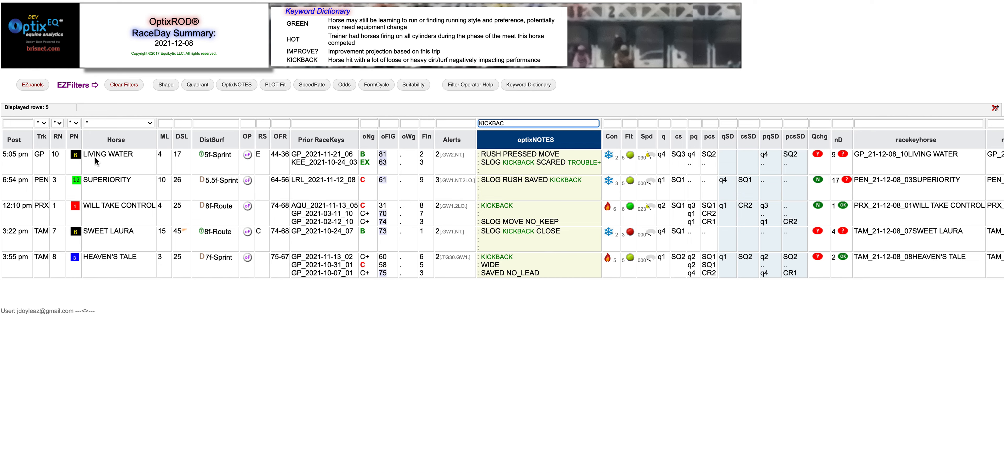
{"action": "mouse_move", "coordinate": [67, 163]}
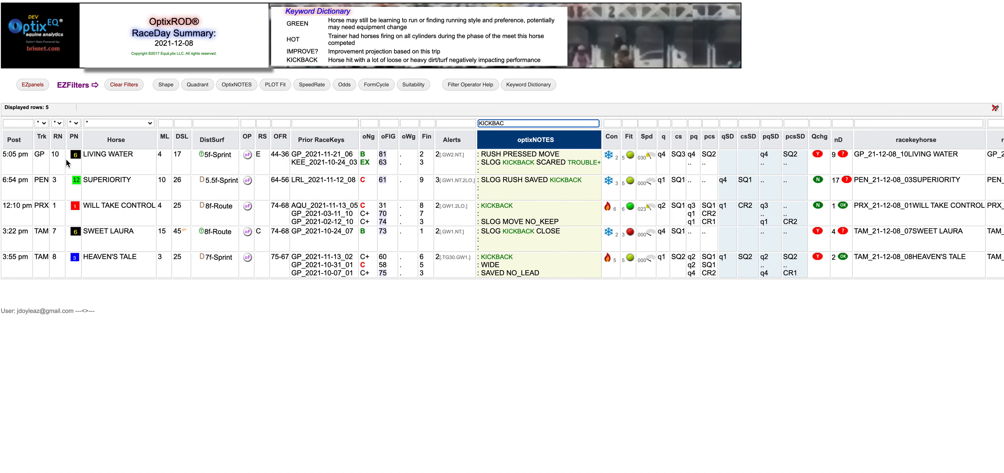
{"action": "mouse_move", "coordinate": [519, 174]}
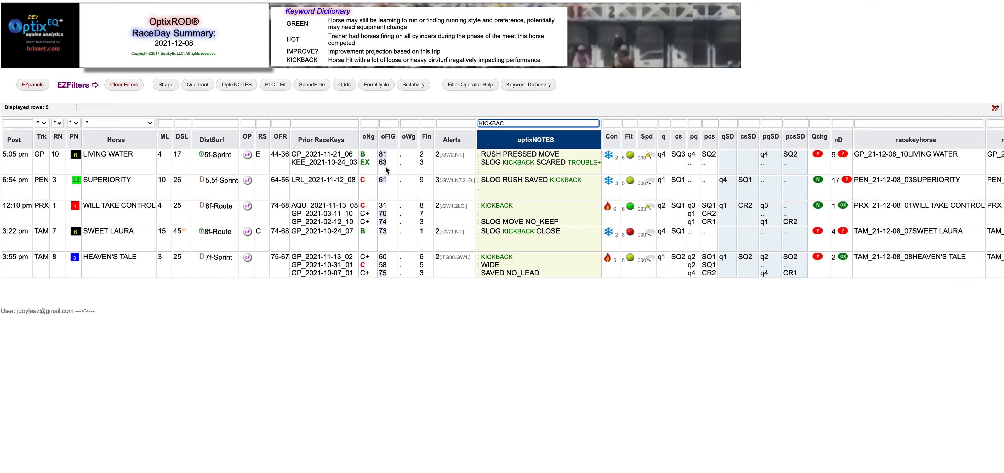
{"action": "mouse_move", "coordinate": [370, 170]}
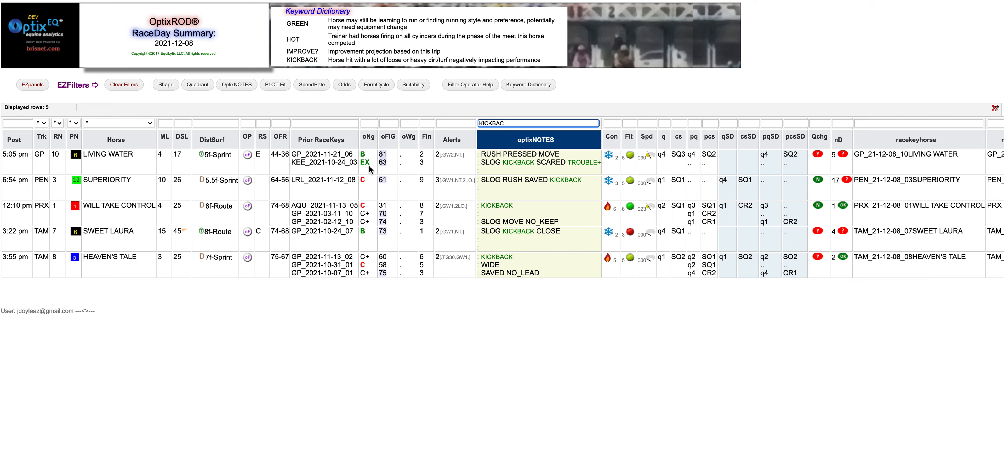
{"action": "mouse_move", "coordinate": [384, 169]}
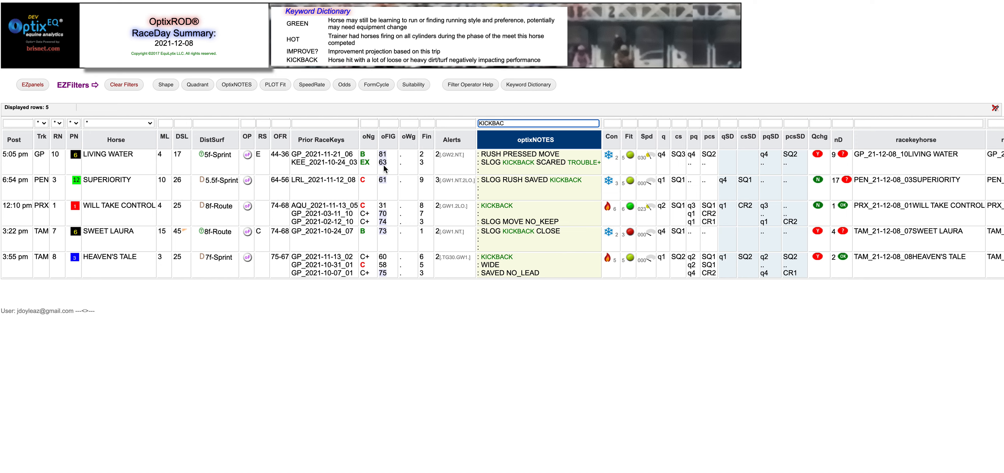
{"action": "mouse_move", "coordinate": [386, 165]}
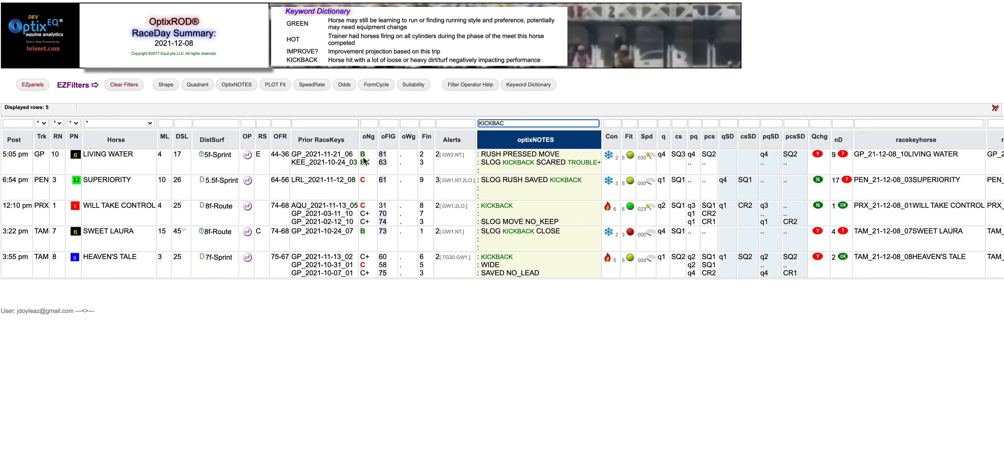
{"action": "mouse_move", "coordinate": [384, 162]}
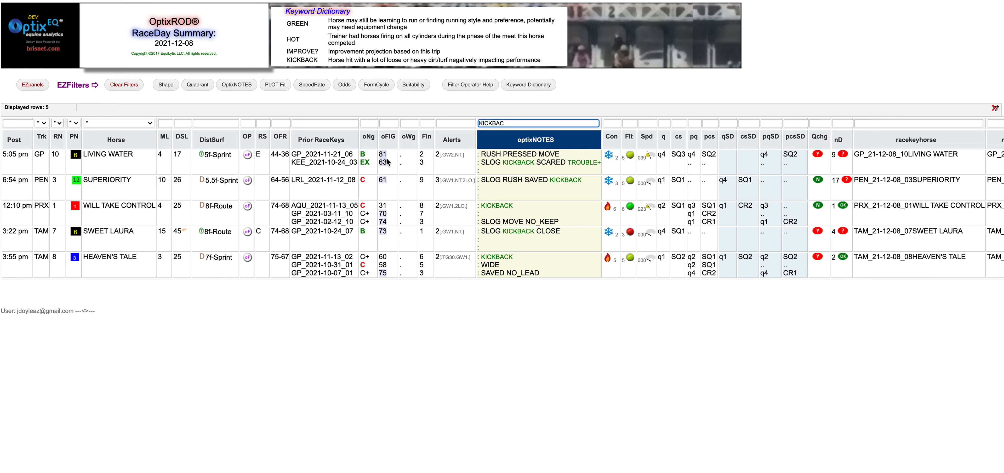
{"action": "mouse_move", "coordinate": [515, 175]}
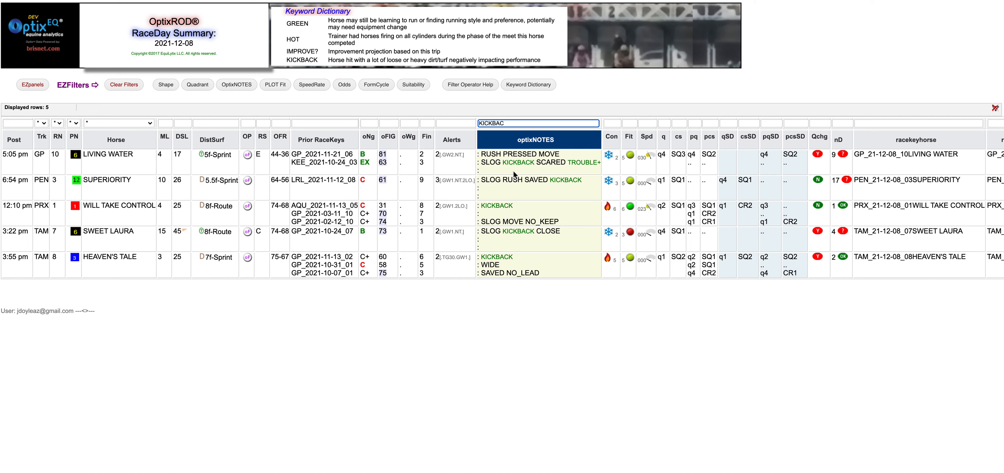
{"action": "mouse_move", "coordinate": [521, 170]}
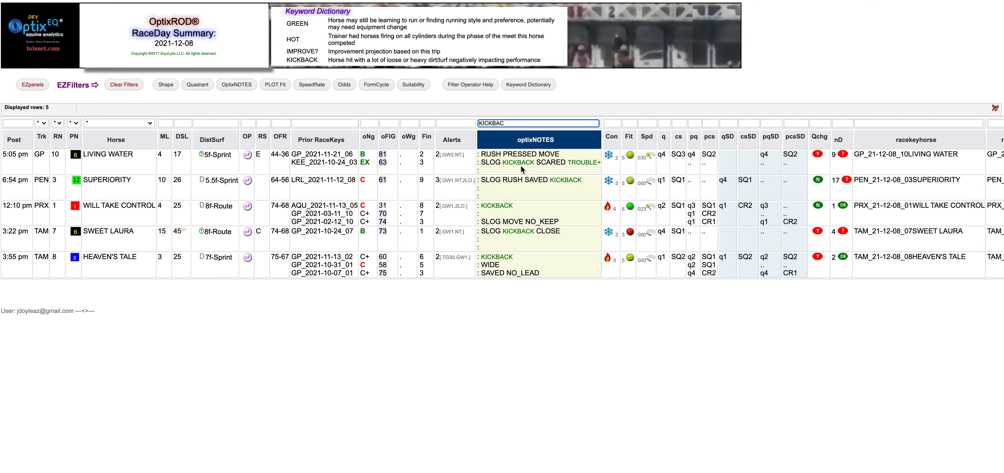
{"action": "mouse_move", "coordinate": [484, 193]}
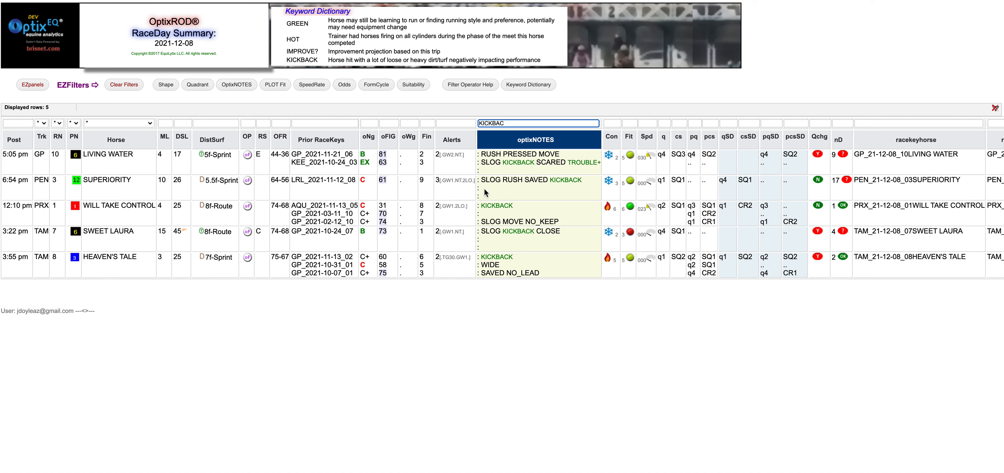
{"action": "mouse_move", "coordinate": [496, 192]}
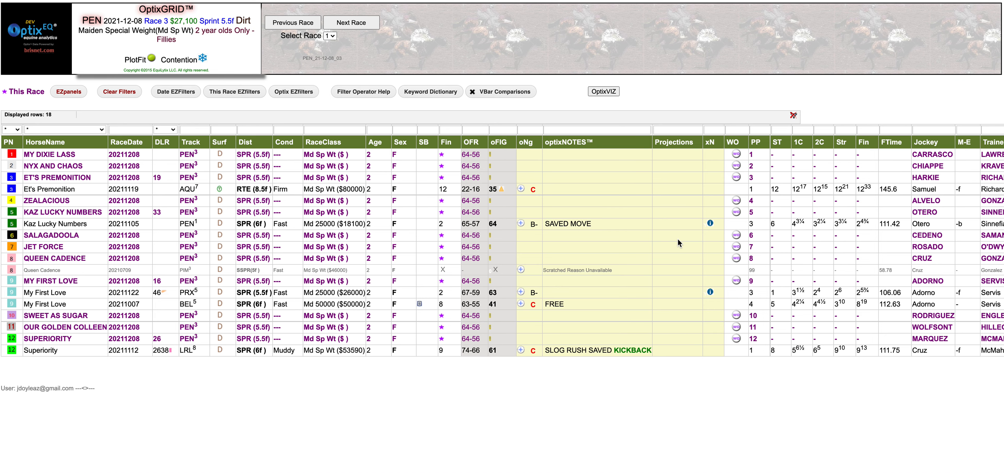
{"action": "mouse_move", "coordinate": [624, 287]}
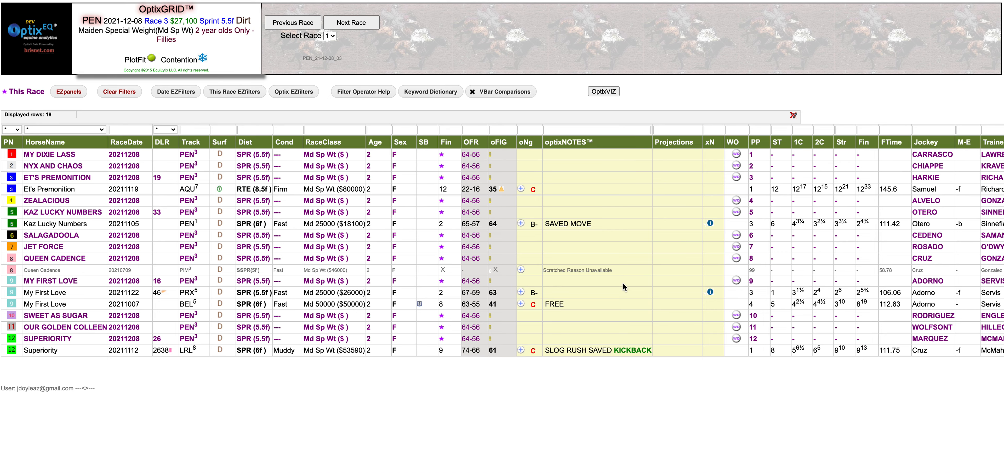
{"action": "mouse_move", "coordinate": [601, 302]}
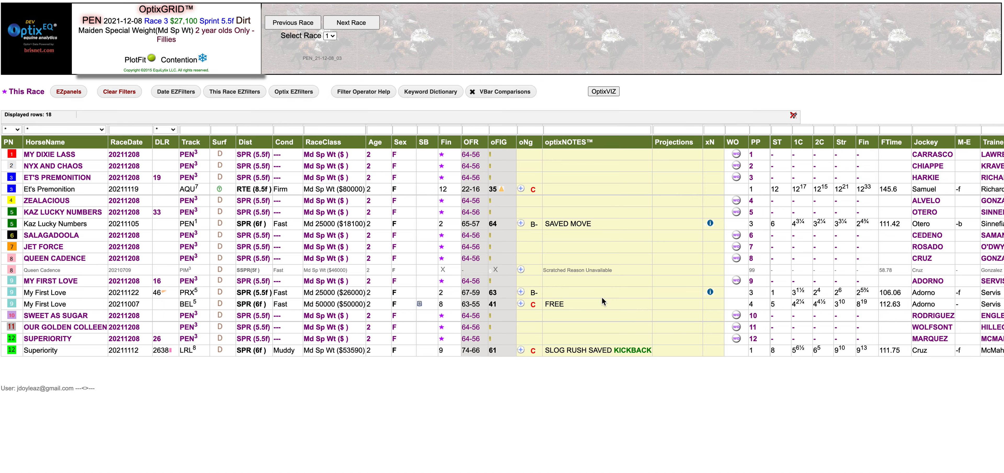
{"action": "scroll", "scroll_direction": "right", "scroll_amount": 3}
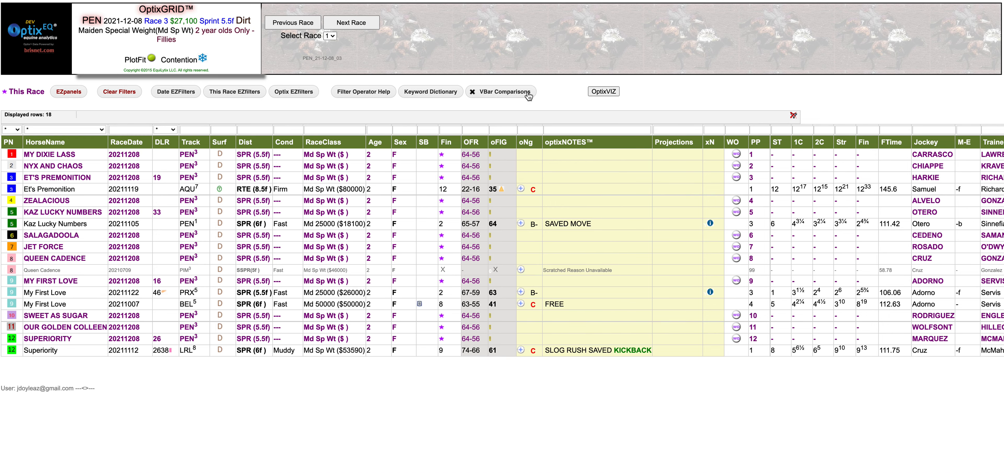
Show a TrainerJockey bar chart over the PEN Race 3 grid with only J_MeetWinPCT and T_MeetWinPCT visible
{"action": "left_click", "coordinate": [505, 91]}
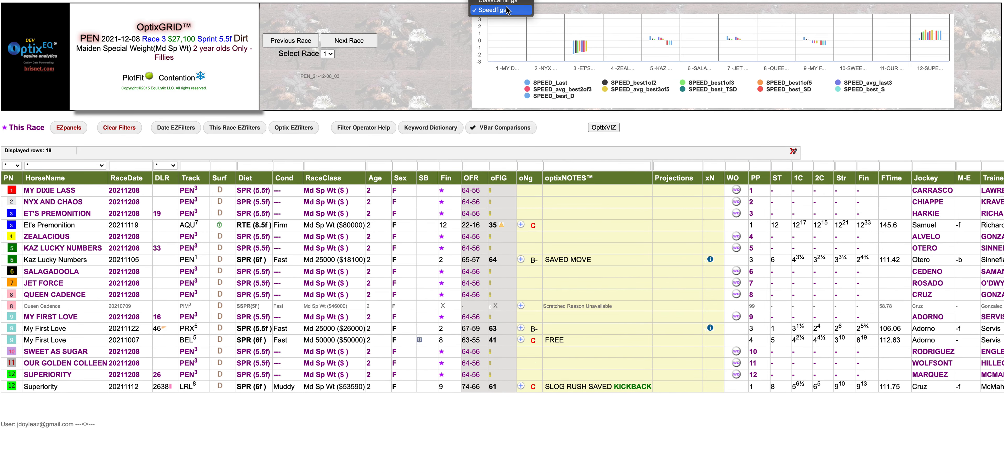
{"action": "left_click", "coordinate": [498, 10]}
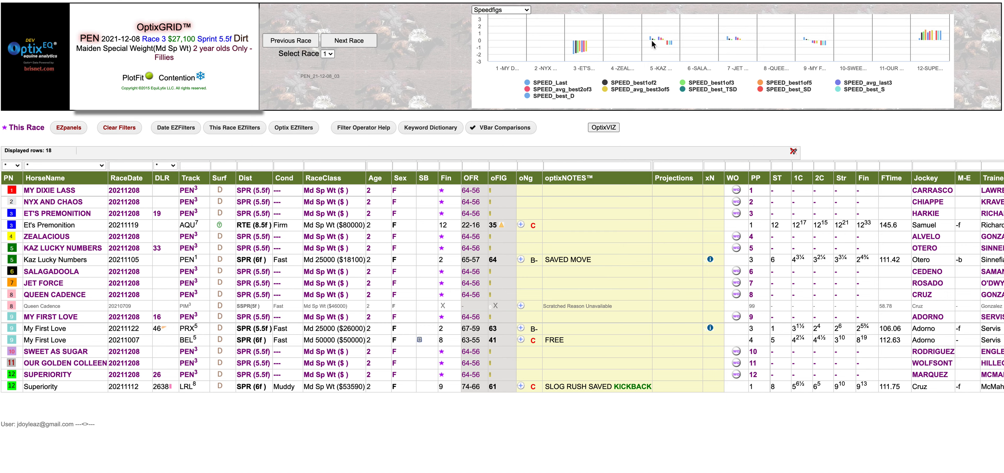
{"action": "left_click", "coordinate": [501, 9]}
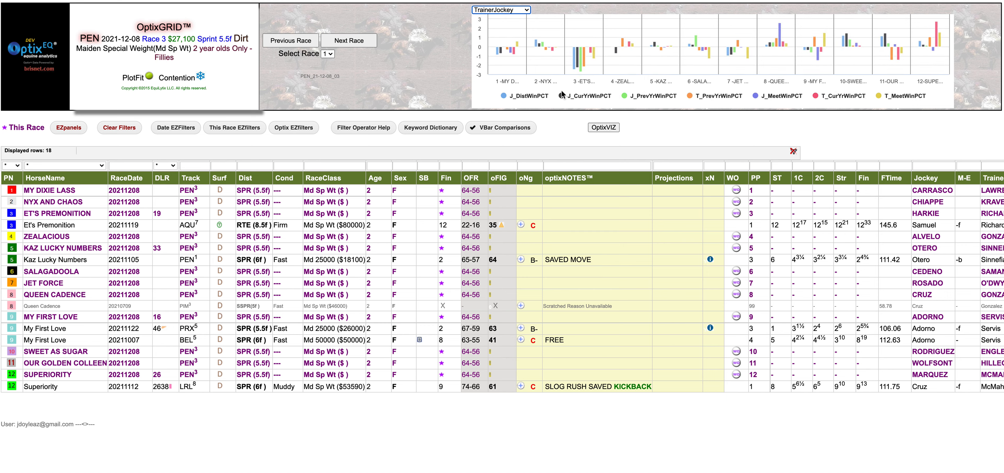
{"action": "left_click", "coordinate": [584, 95]}
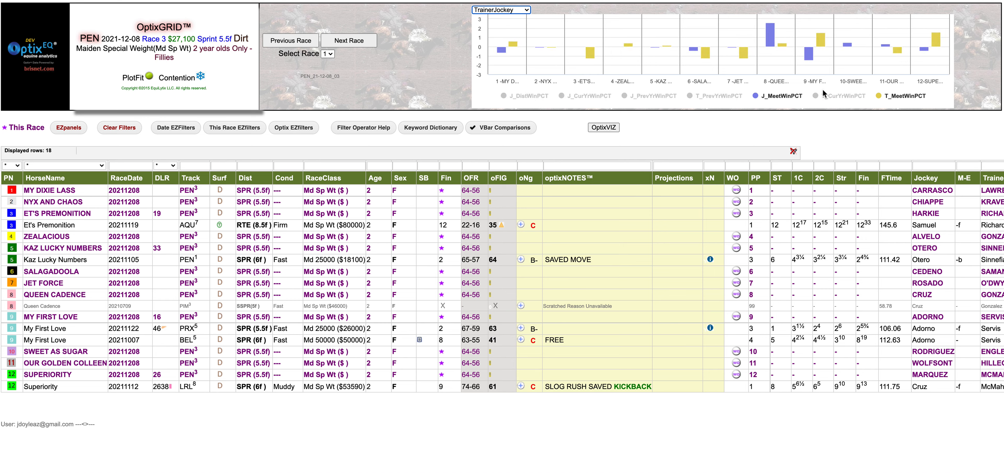
{"action": "mouse_move", "coordinate": [935, 41]}
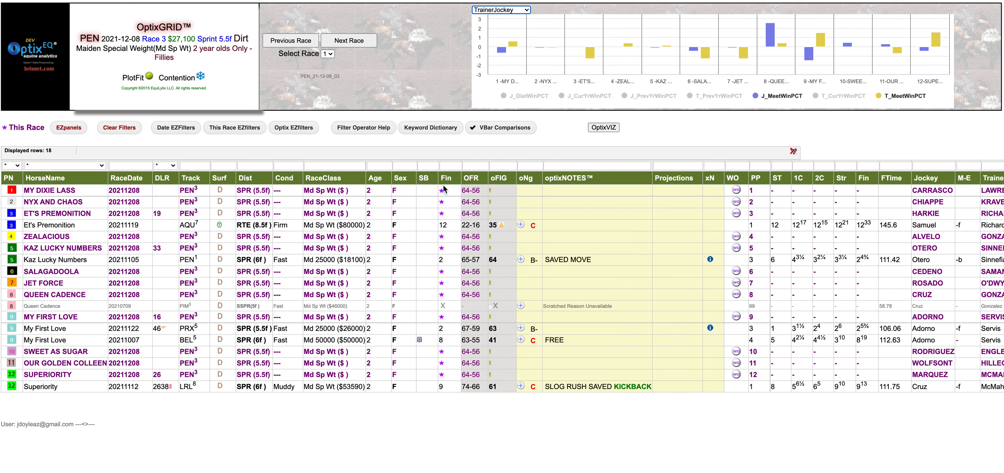
{"action": "mouse_move", "coordinate": [441, 45]}
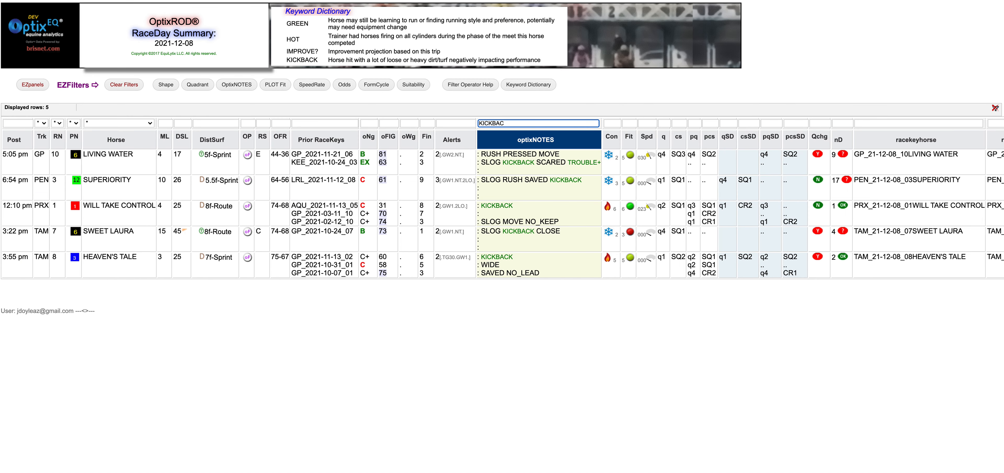
{"action": "mouse_move", "coordinate": [201, 220]}
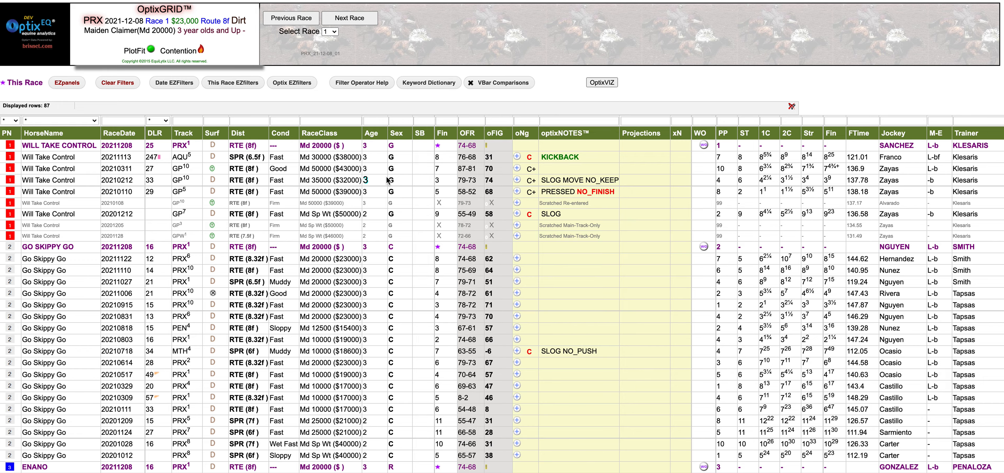
Scroll through the PRX Race 1 runners to Will Take Control's KICKBACK-noted previous start
{"action": "scroll", "scroll_direction": "down", "scroll_amount": 3}
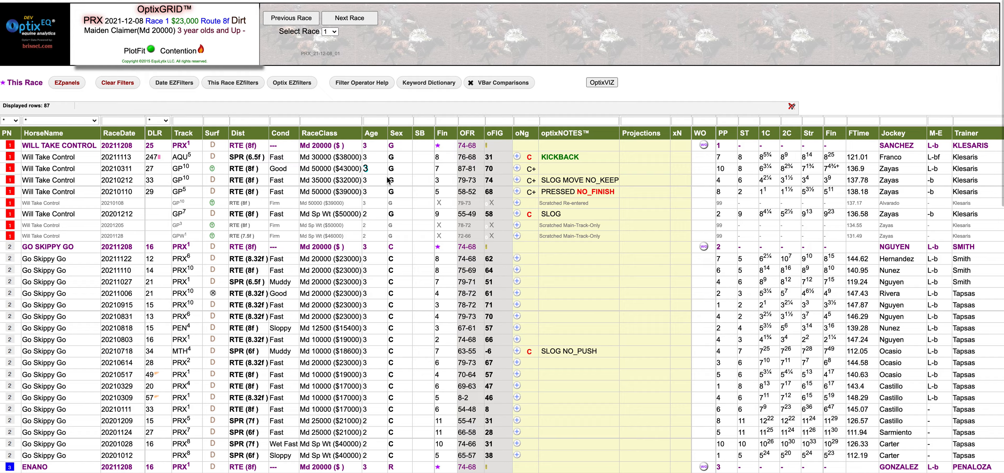
{"action": "scroll", "scroll_direction": "down", "scroll_amount": 3}
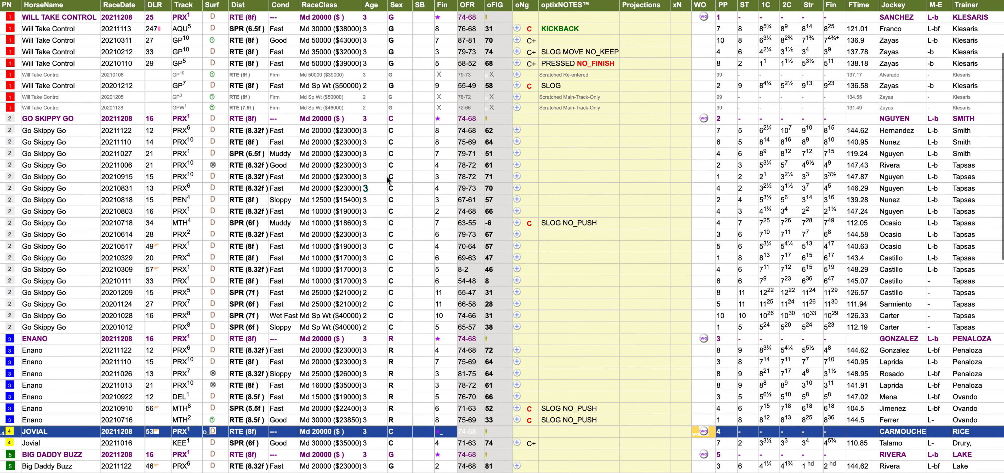
{"action": "scroll", "scroll_direction": "down", "scroll_amount": 3}
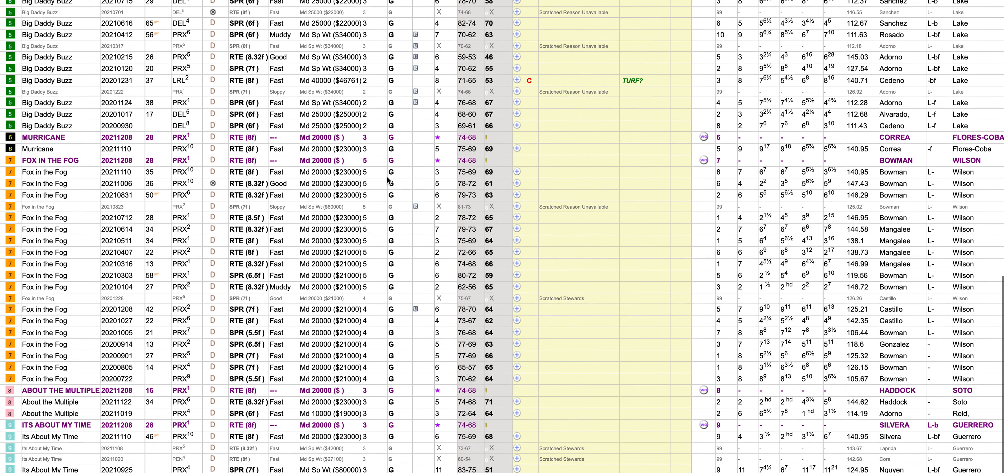
{"action": "scroll", "scroll_direction": "down", "scroll_amount": 3}
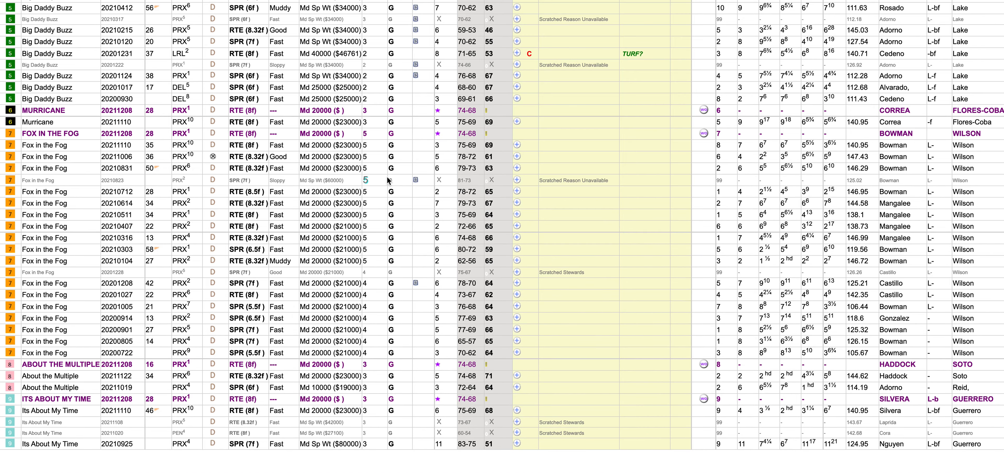
{"action": "scroll", "scroll_direction": "down", "scroll_amount": 3}
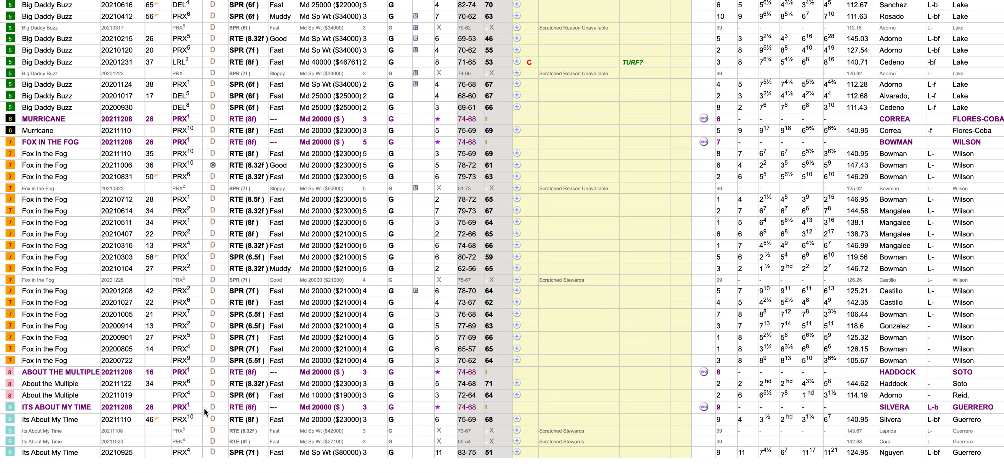
{"action": "mouse_move", "coordinate": [204, 410]}
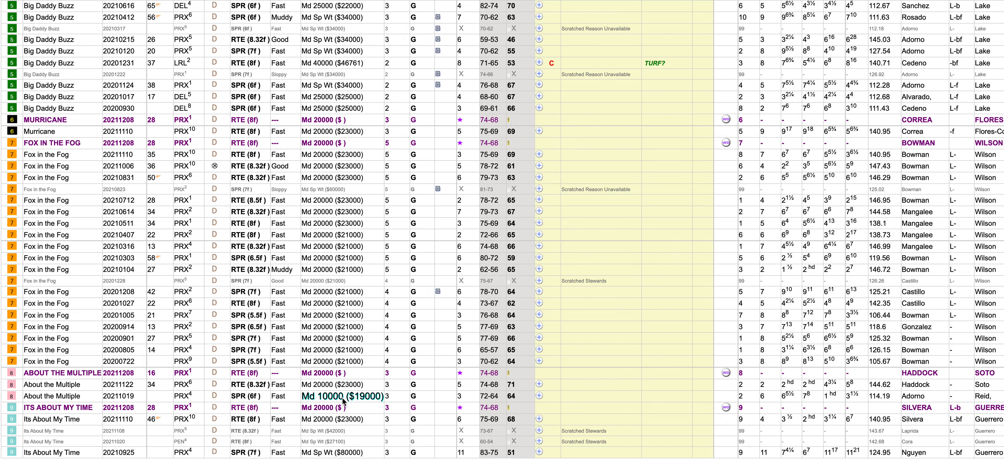
{"action": "scroll", "scroll_direction": "down", "scroll_amount": 3}
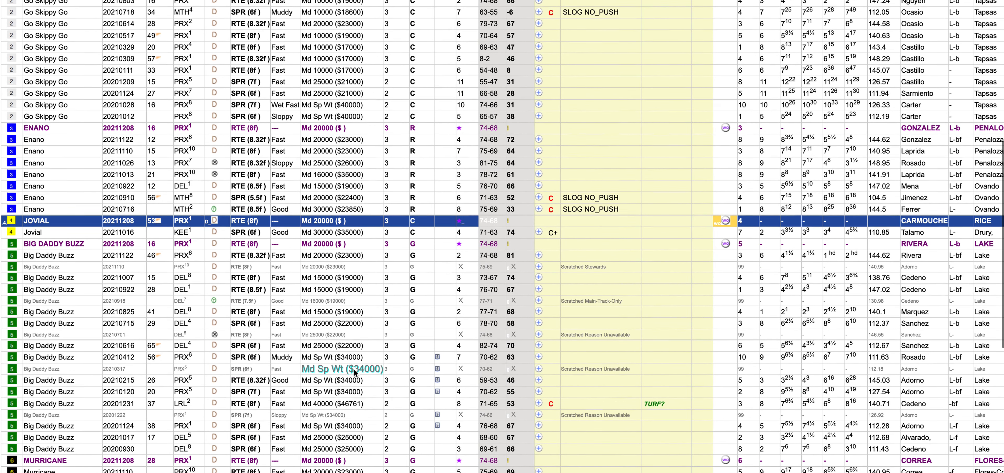
{"action": "scroll", "scroll_direction": "down", "scroll_amount": 3}
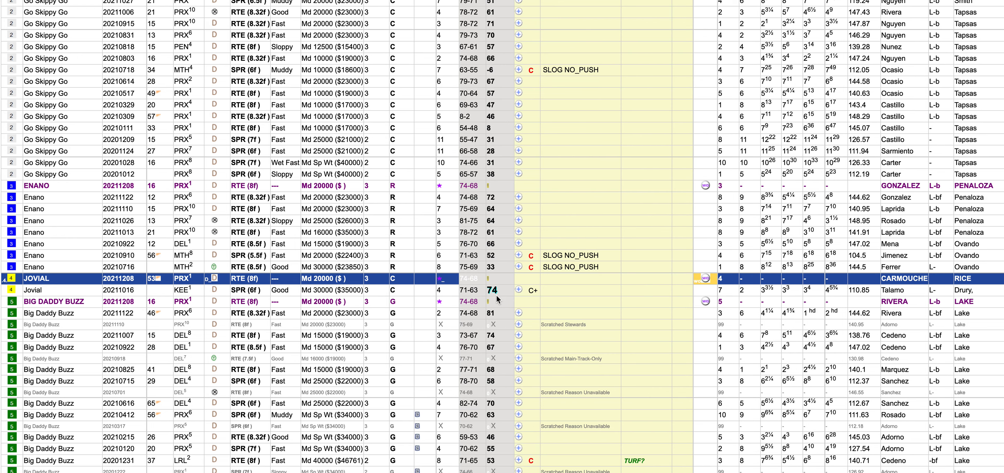
{"action": "mouse_move", "coordinate": [501, 297]}
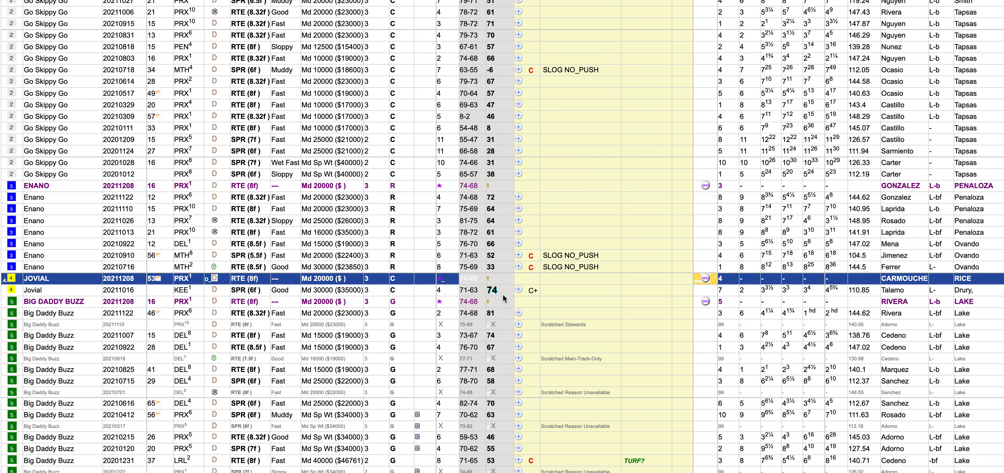
{"action": "scroll", "scroll_direction": "right", "scroll_amount": 3}
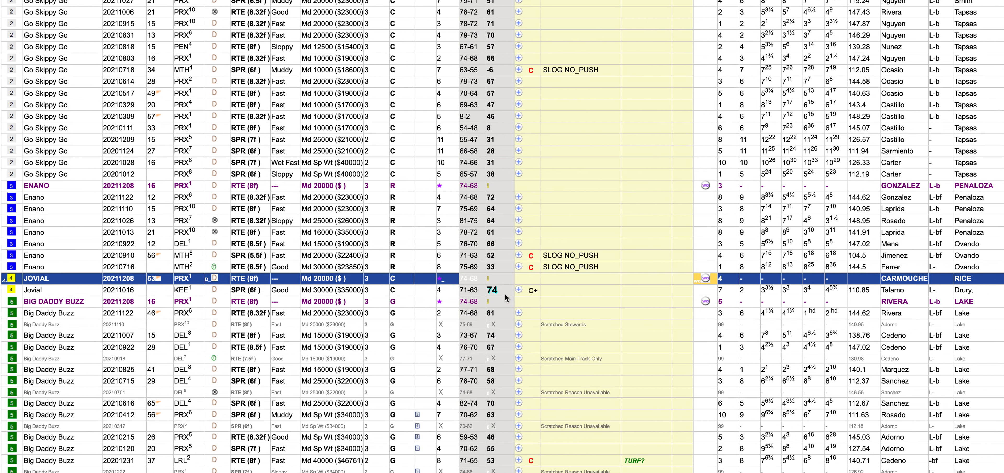
{"action": "mouse_move", "coordinate": [508, 297]}
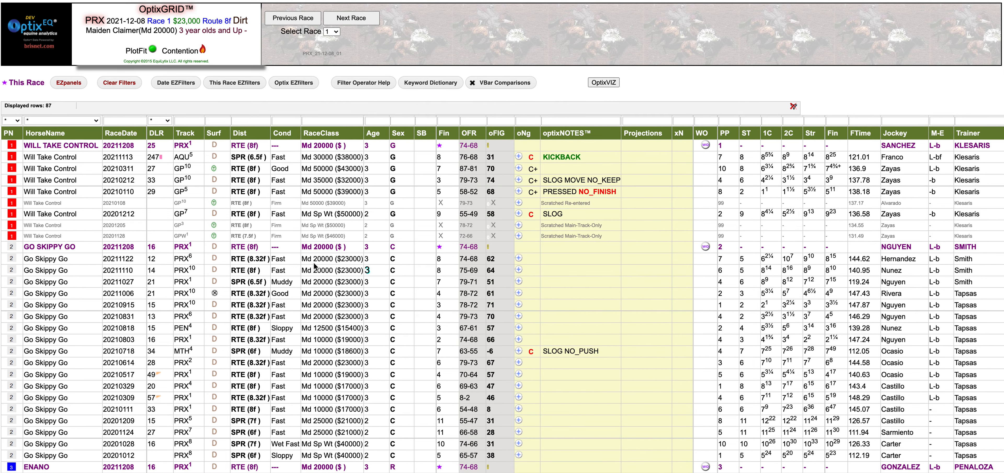
{"action": "mouse_move", "coordinate": [570, 250]}
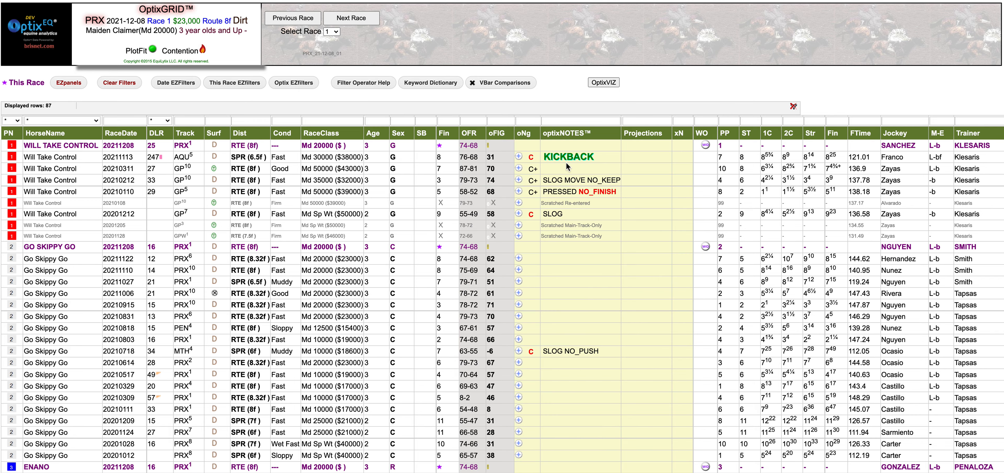
{"action": "mouse_move", "coordinate": [610, 162]}
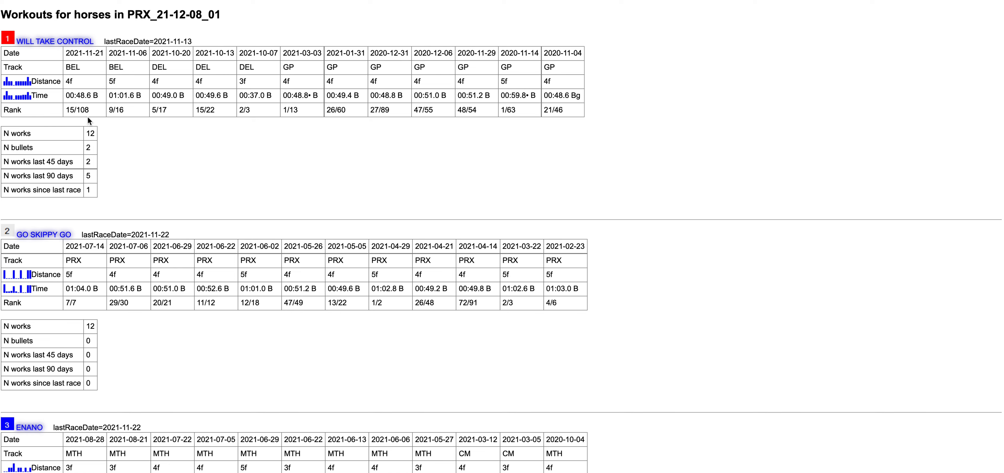
{"action": "mouse_move", "coordinate": [94, 110]}
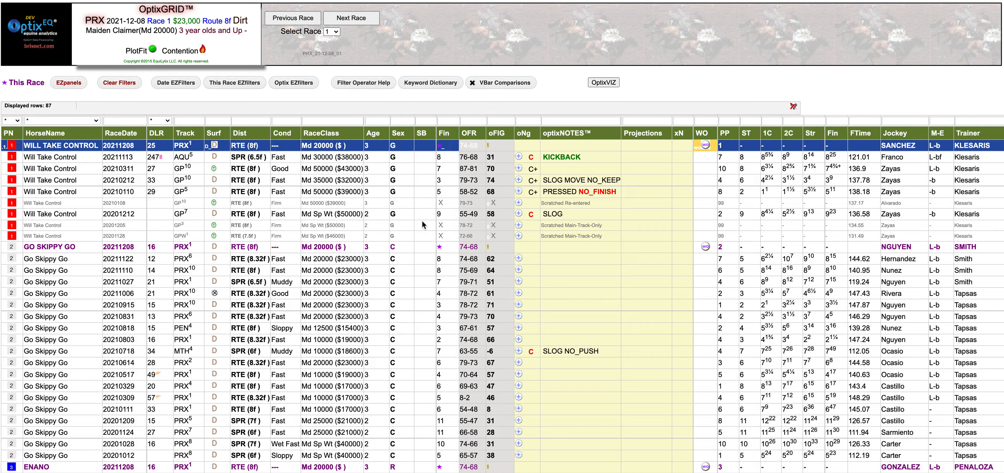
Scroll further down the PRX Race 1 grid past Will Take Control's KICKBACK line
{"action": "scroll", "scroll_direction": "down", "scroll_amount": 3}
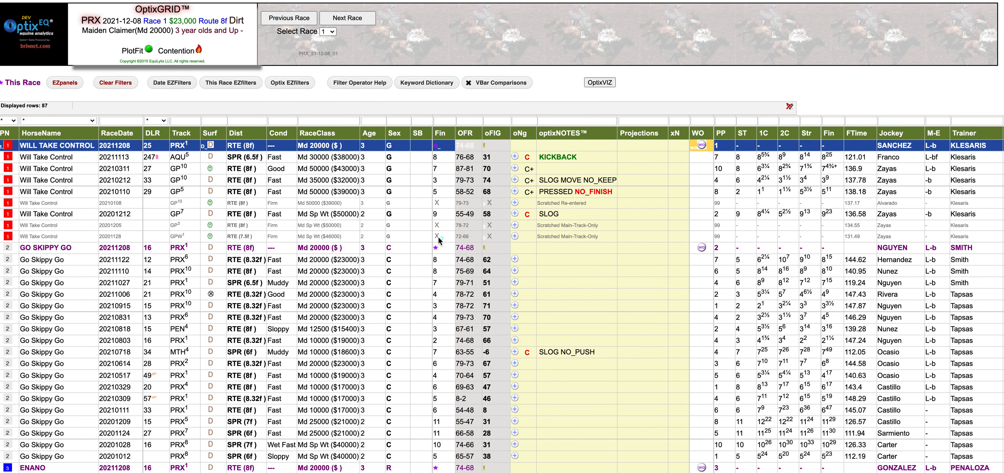
{"action": "mouse_move", "coordinate": [440, 240]}
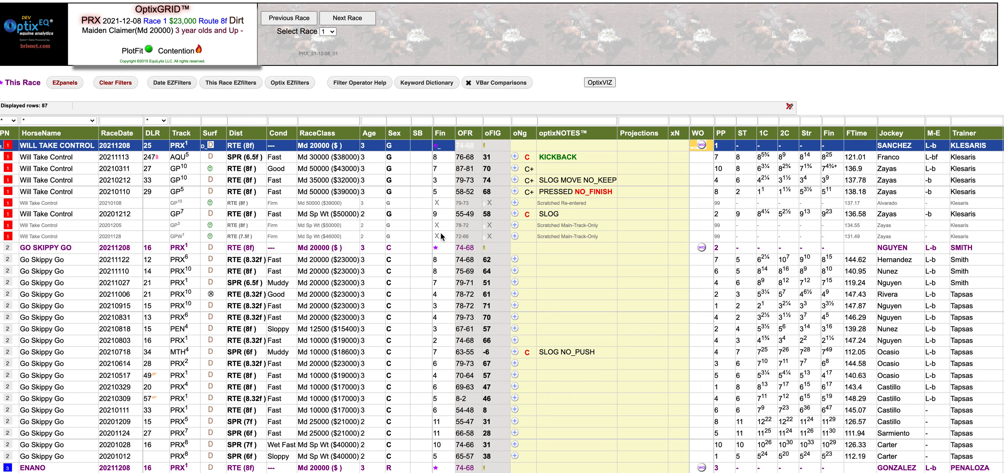
{"action": "mouse_move", "coordinate": [450, 236]}
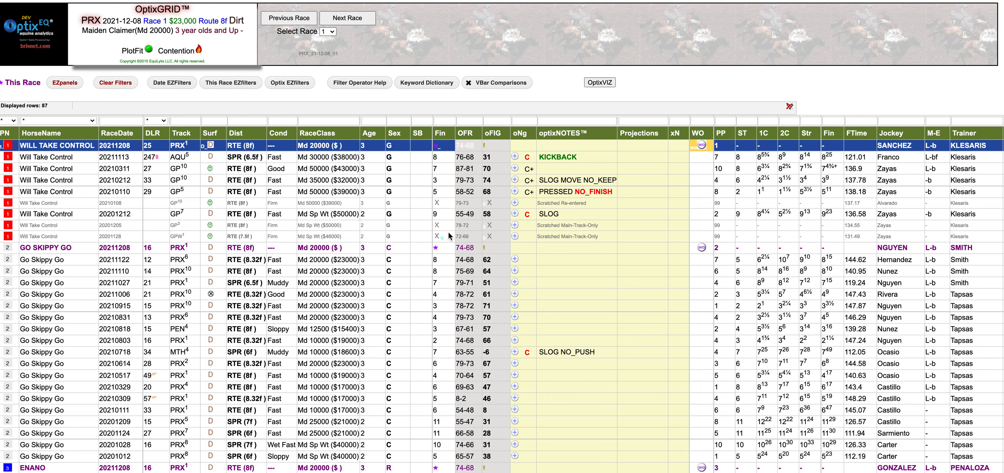
{"action": "mouse_move", "coordinate": [448, 239]}
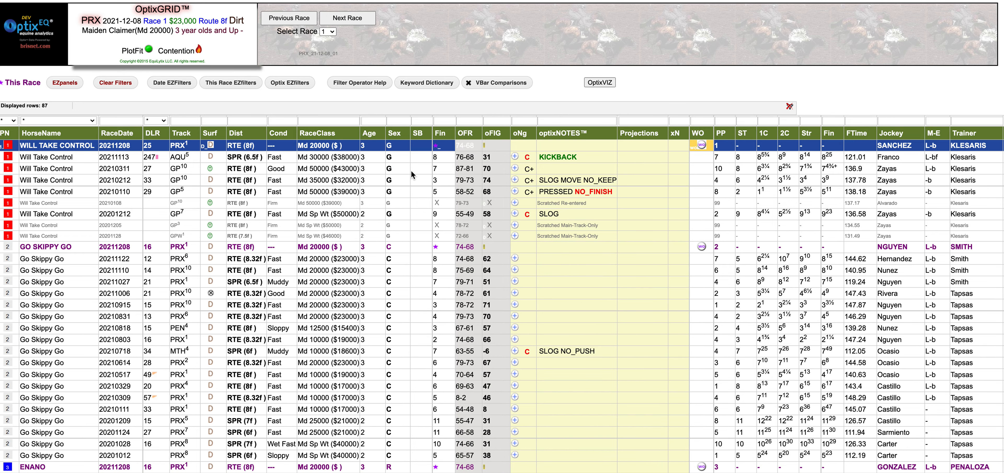
{"action": "mouse_move", "coordinate": [411, 175]}
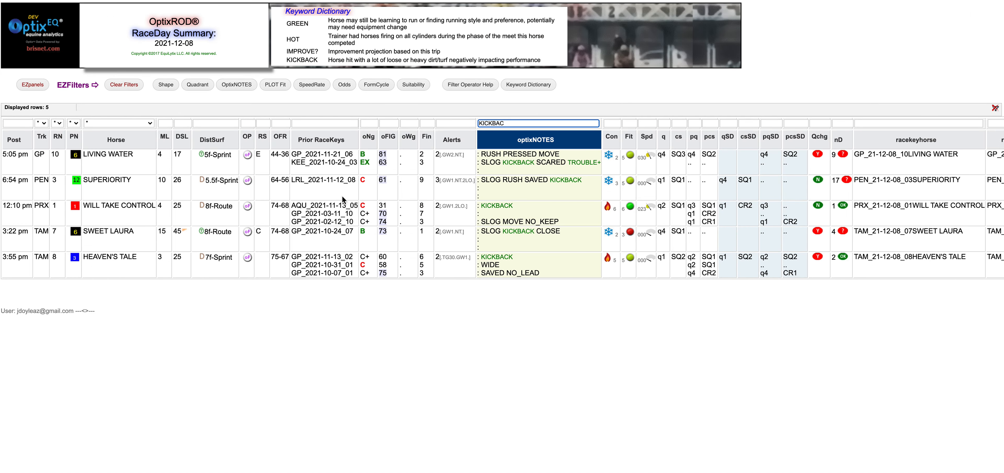
{"action": "mouse_move", "coordinate": [241, 248]}
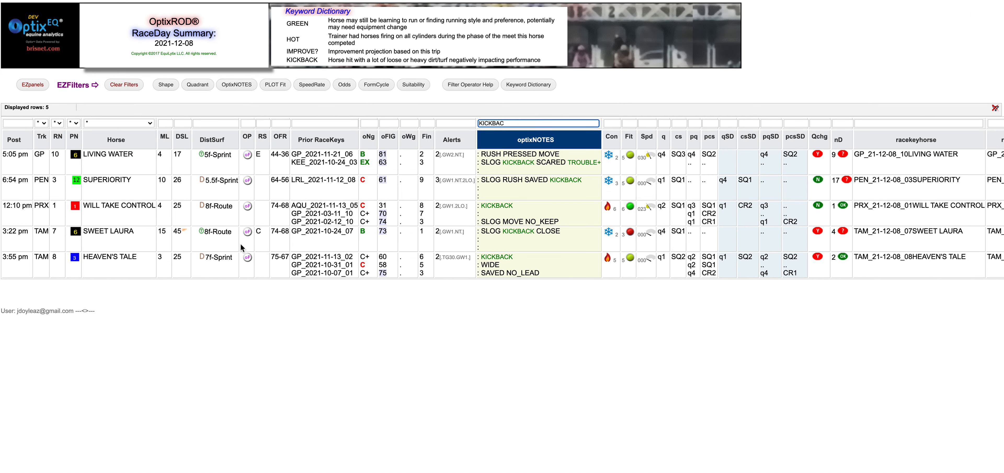
{"action": "mouse_move", "coordinate": [532, 242]}
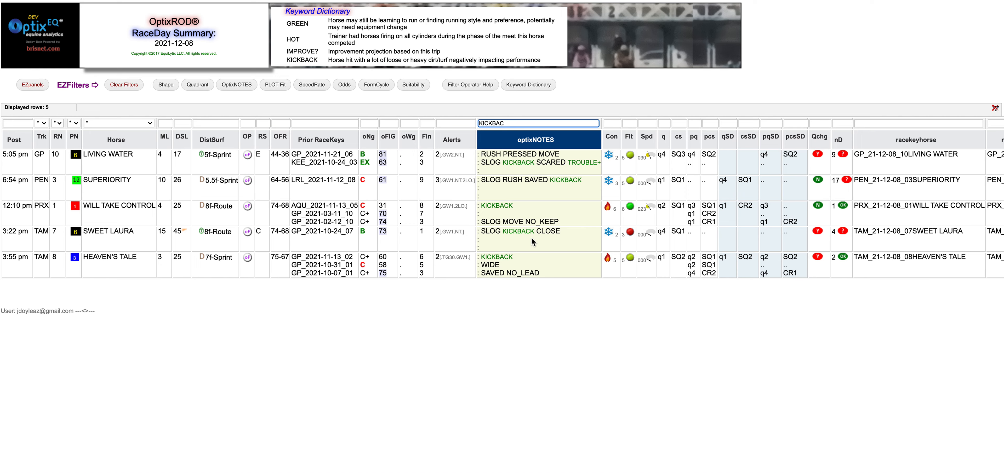
{"action": "mouse_move", "coordinate": [484, 245]}
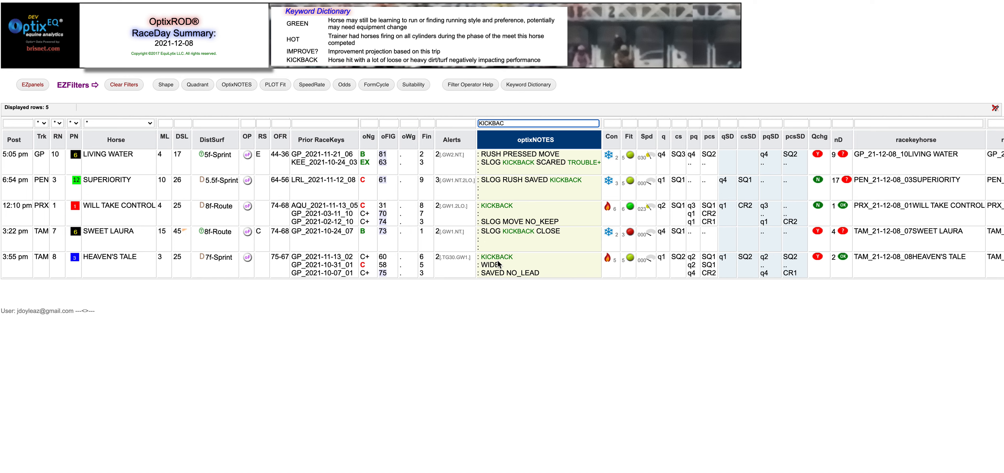
{"action": "mouse_move", "coordinate": [528, 248]}
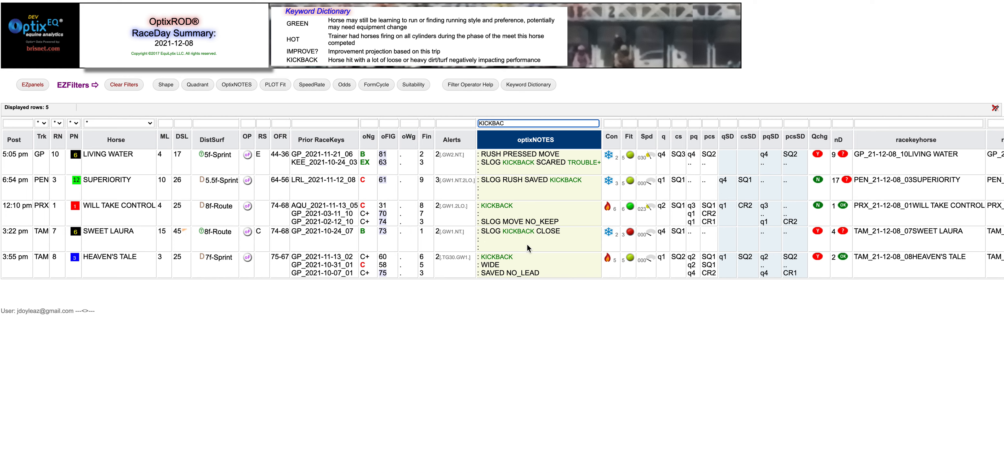
{"action": "mouse_move", "coordinate": [526, 266]}
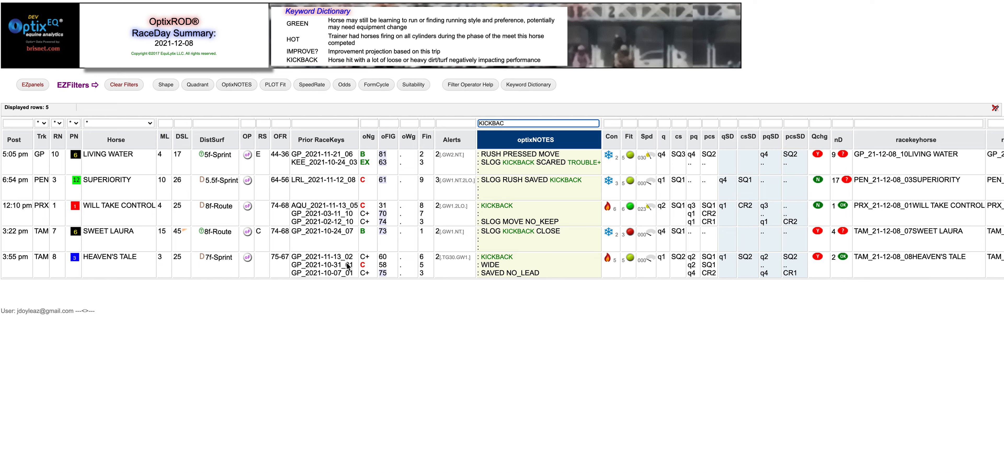
{"action": "mouse_move", "coordinate": [630, 89]}
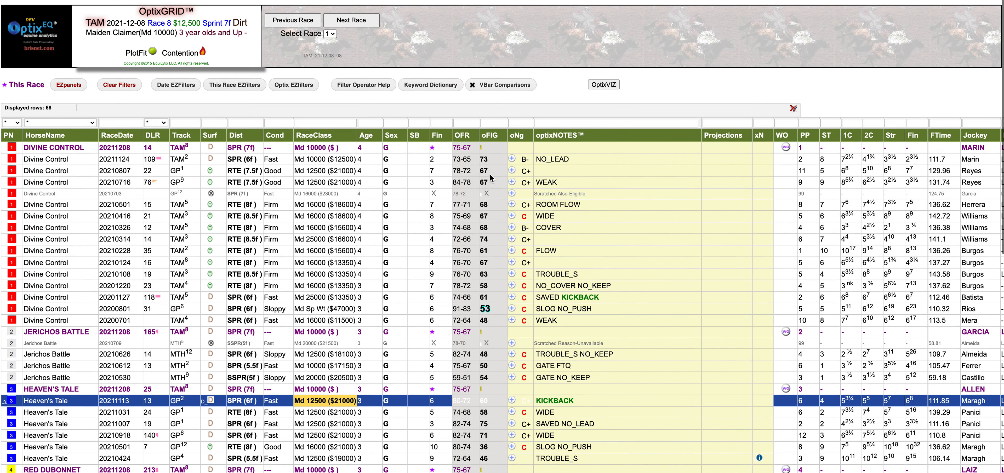
Scroll down through the TAM Race 8 grid to review its runners' past performances
{"action": "scroll", "scroll_direction": "down", "scroll_amount": 3}
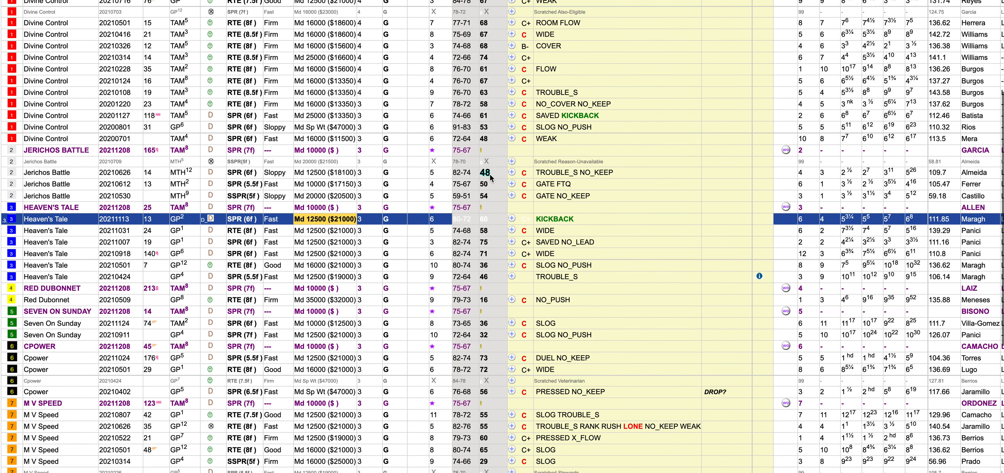
{"action": "scroll", "scroll_direction": "down", "scroll_amount": 3}
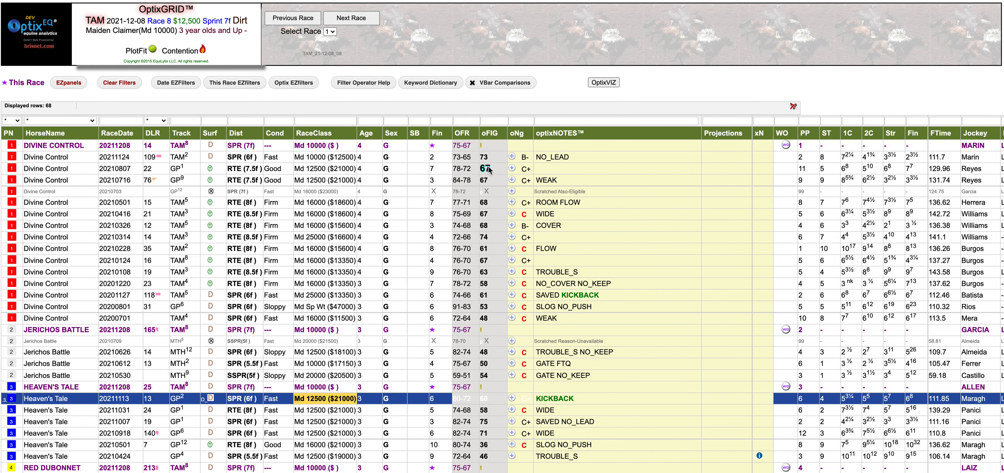
{"action": "scroll", "scroll_direction": "down", "scroll_amount": 3}
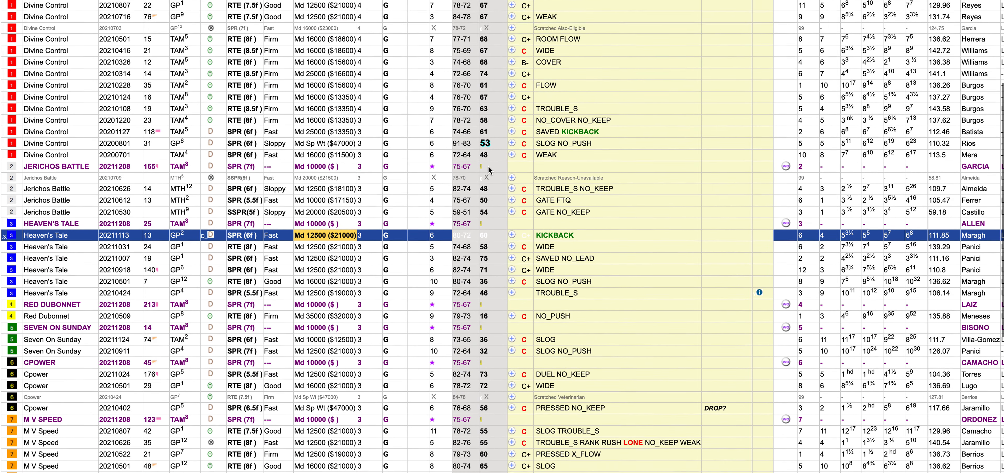
{"action": "scroll", "scroll_direction": "down", "scroll_amount": 3}
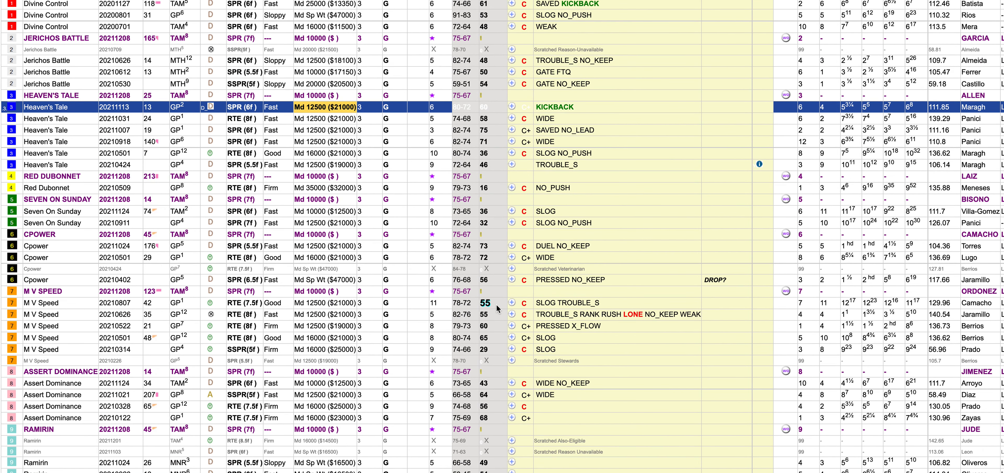
{"action": "scroll", "scroll_direction": "down", "scroll_amount": 3}
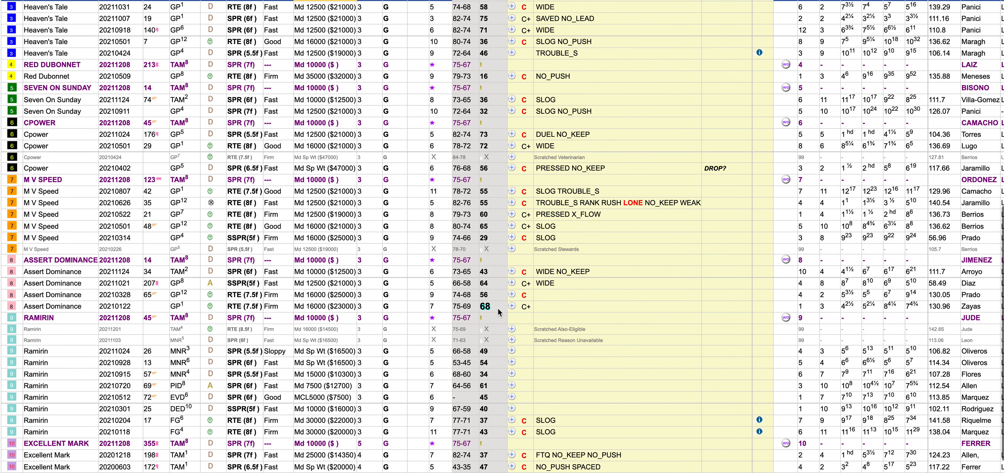
{"action": "scroll", "scroll_direction": "down", "scroll_amount": 3}
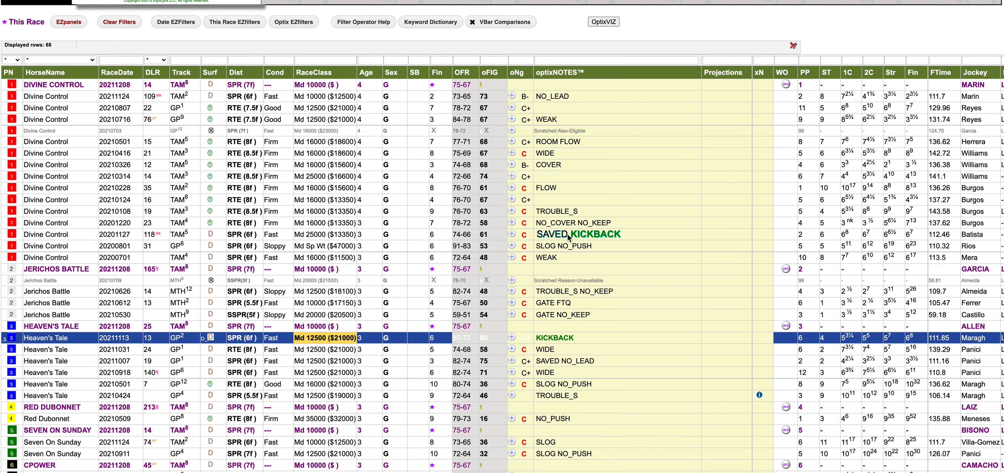
{"action": "scroll", "scroll_direction": "down", "scroll_amount": 3}
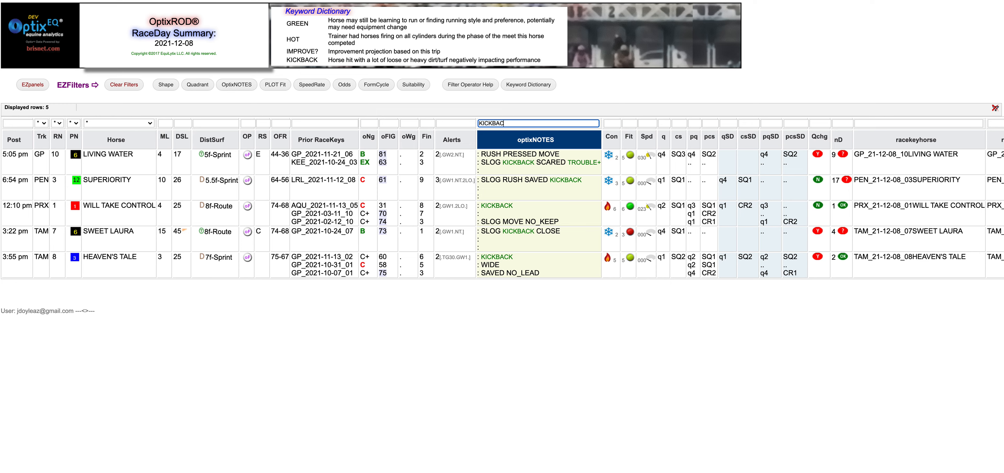
{"action": "mouse_move", "coordinate": [242, 39]}
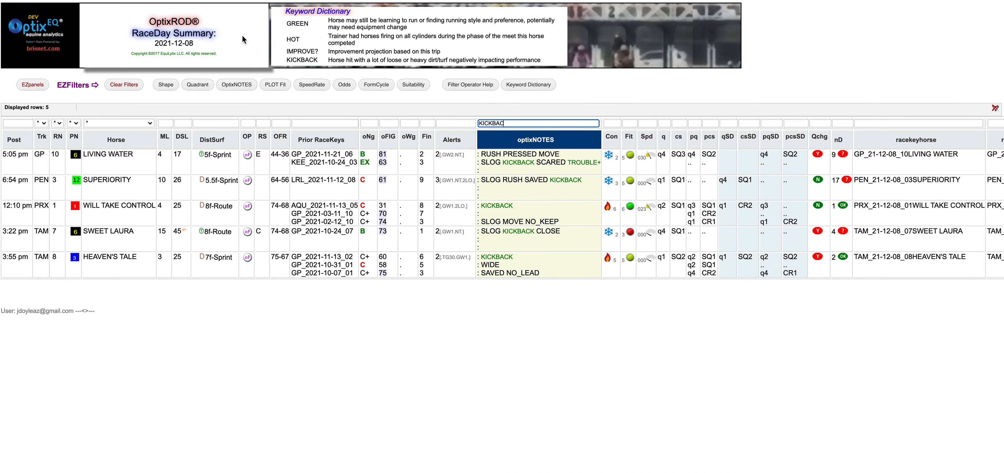